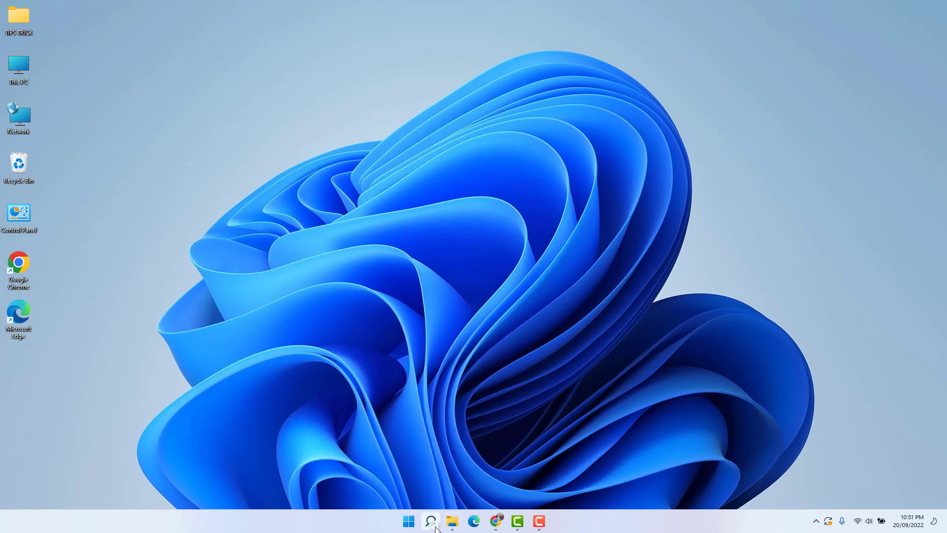
Search for 'sec', then reopen Settings from the Start context menu on the Apps page
{"action": "left_click", "coordinate": [429, 521]}
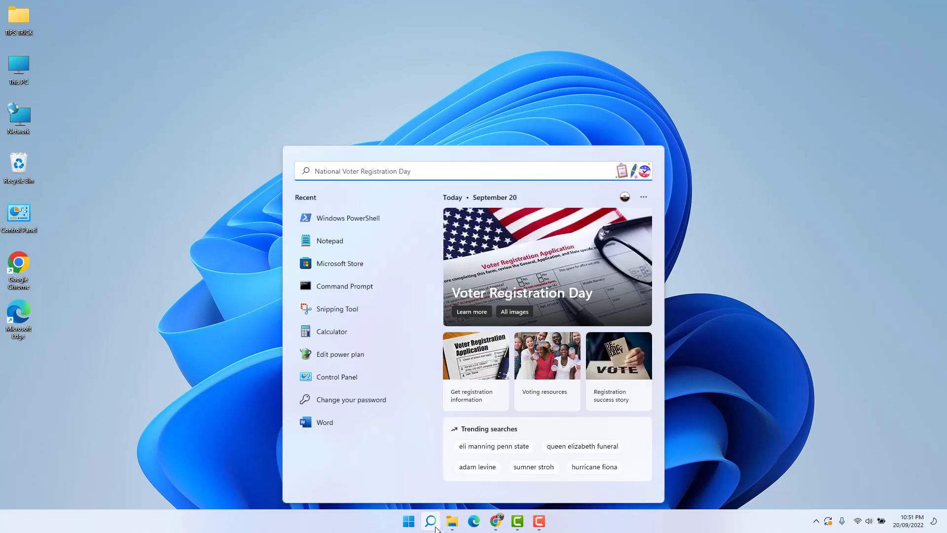
{"action": "type", "text": "sec"}
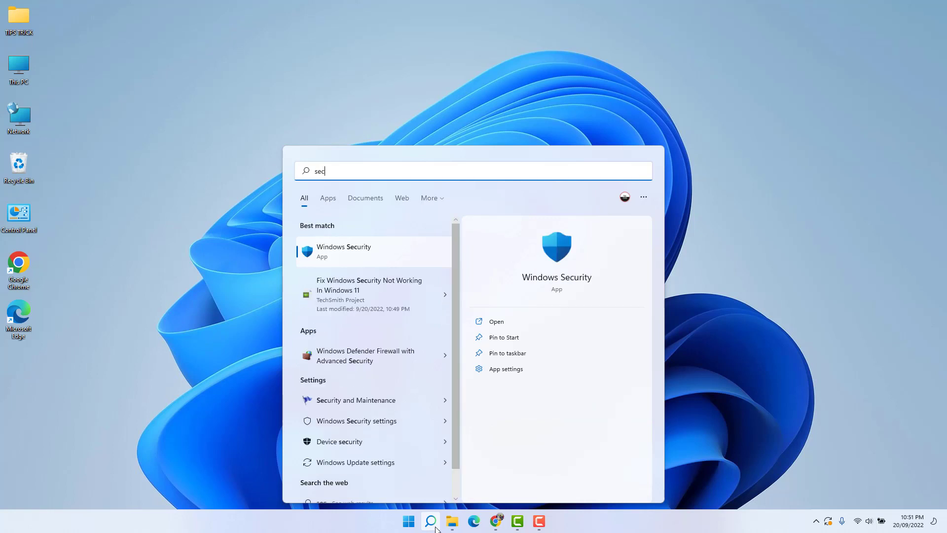
{"action": "mouse_move", "coordinate": [522, 347]}
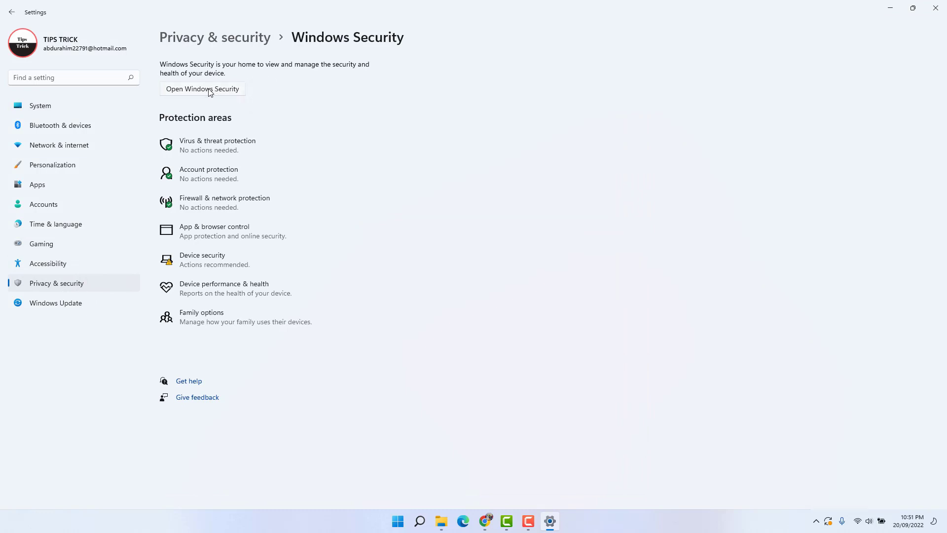
{"action": "mouse_move", "coordinate": [308, 64]}
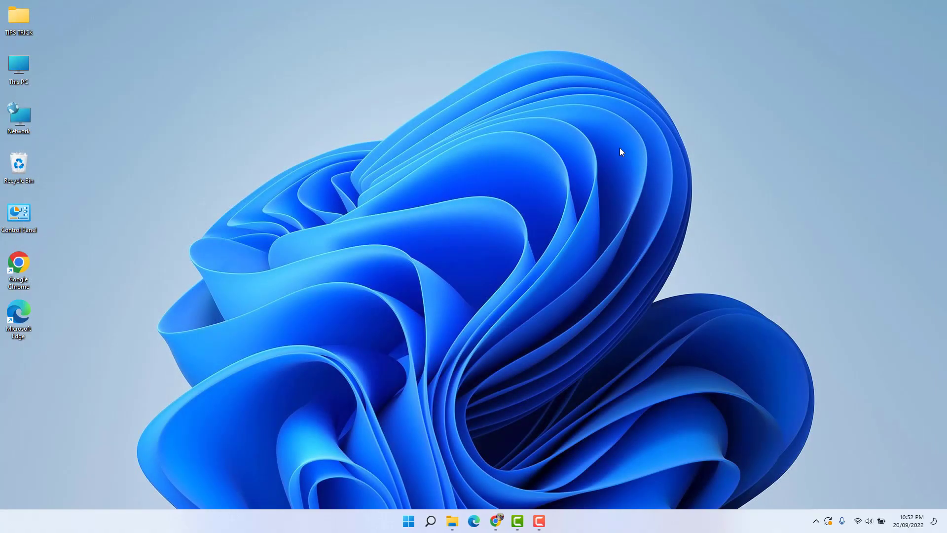
{"action": "mouse_move", "coordinate": [619, 150]}
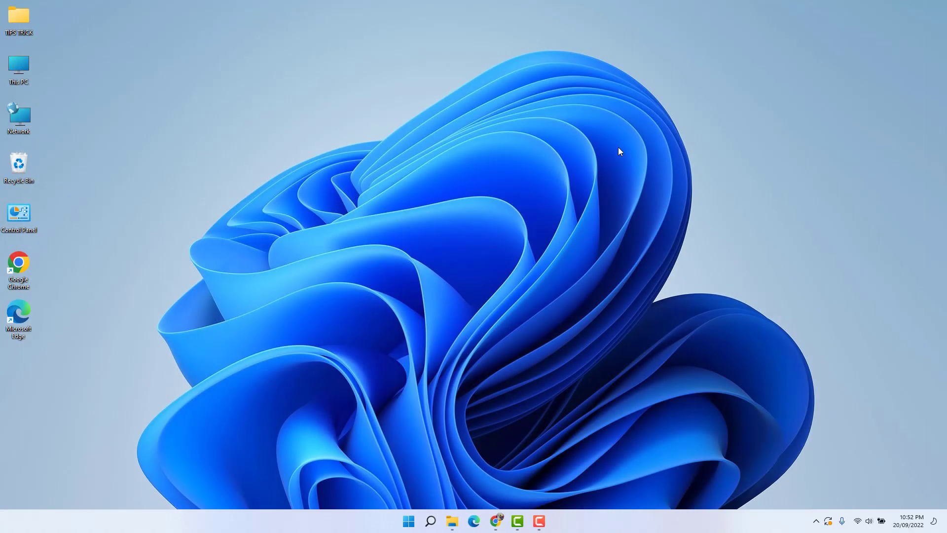
{"action": "mouse_move", "coordinate": [446, 442]}
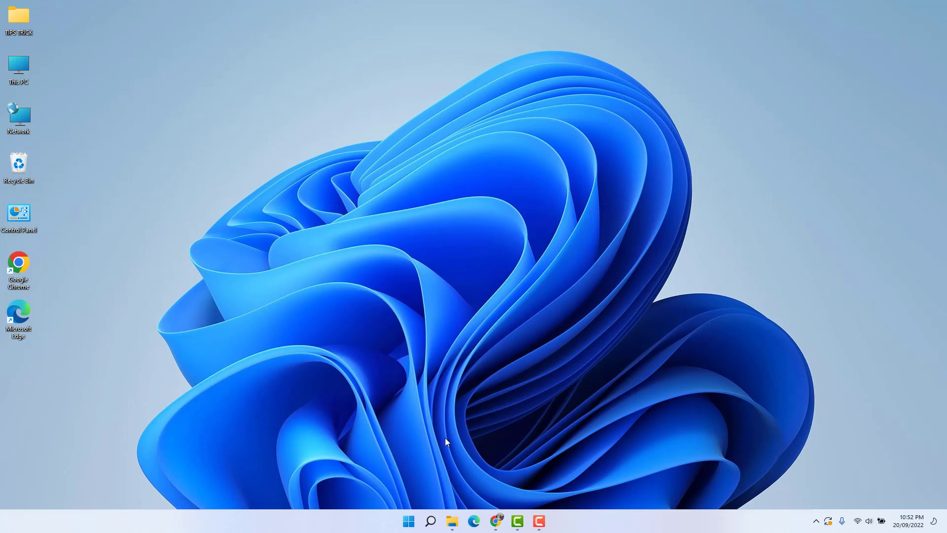
{"action": "right_click", "coordinate": [408, 521]}
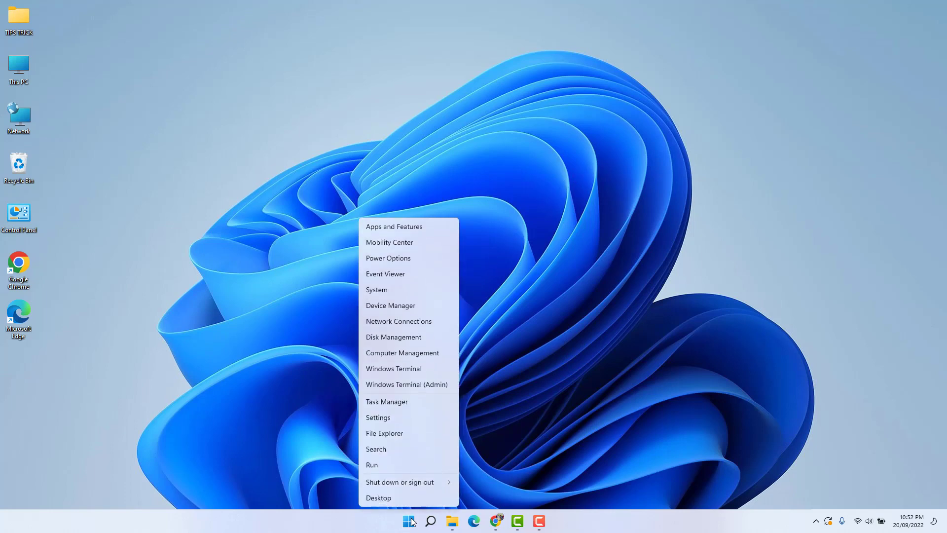
{"action": "mouse_move", "coordinate": [377, 417]}
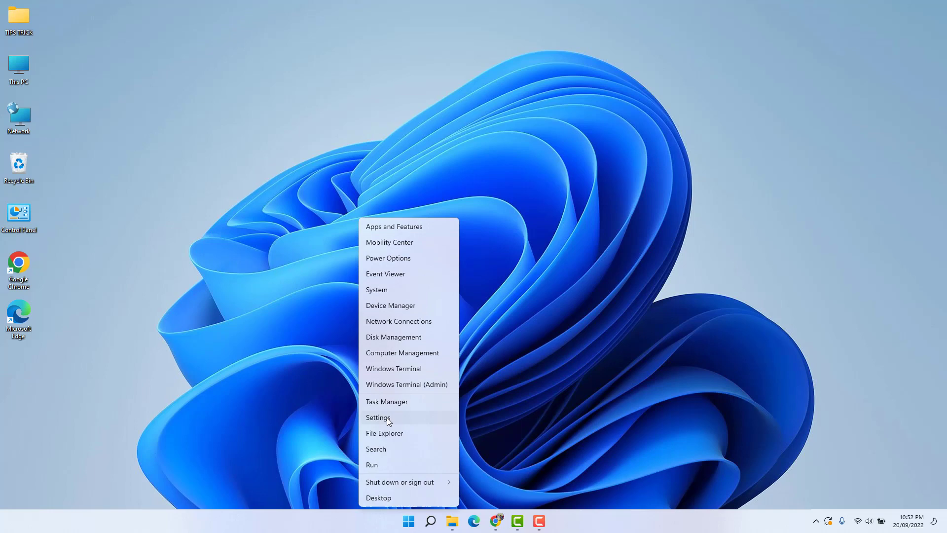
{"action": "left_click", "coordinate": [378, 417]}
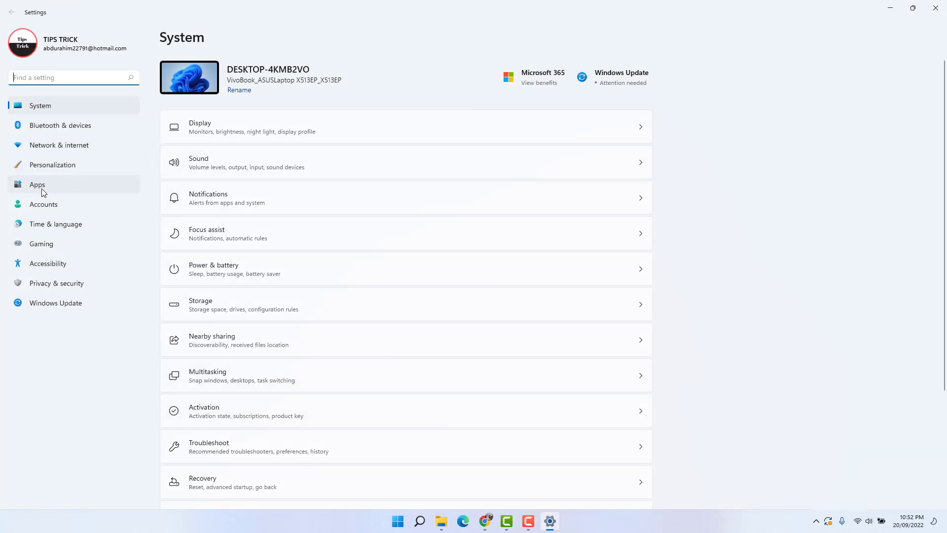
{"action": "left_click", "coordinate": [38, 184]}
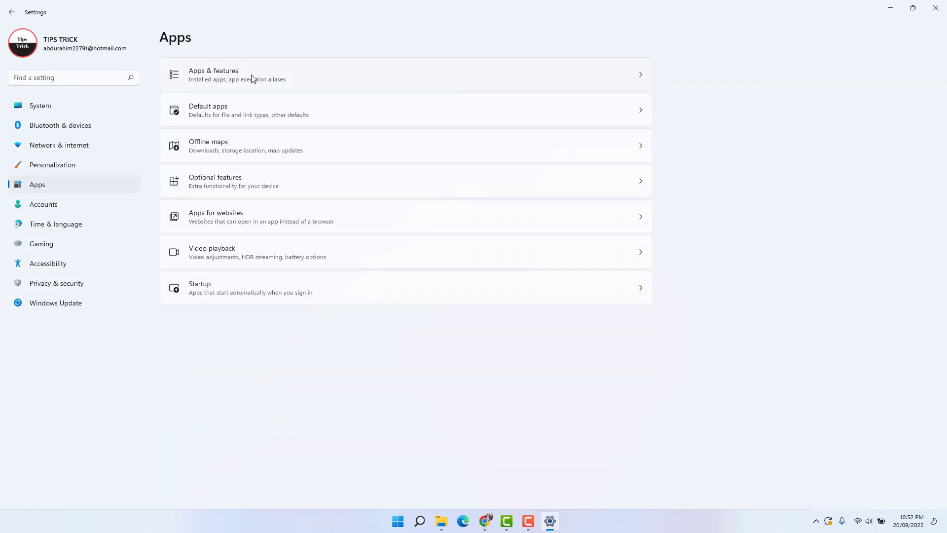
Filter installed apps by 'secur' and open Windows Security's Advanced options
{"action": "left_click", "coordinate": [213, 74]}
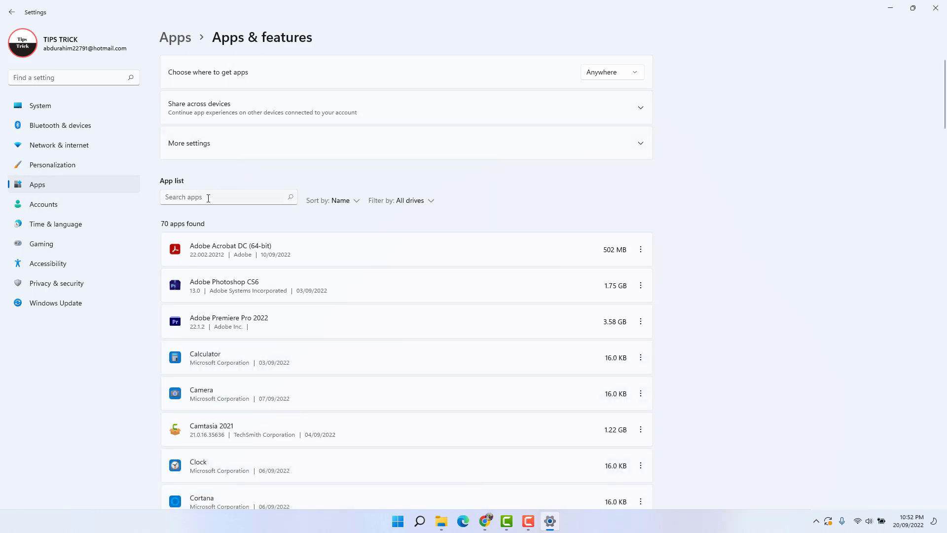
{"action": "type", "text": "s"}
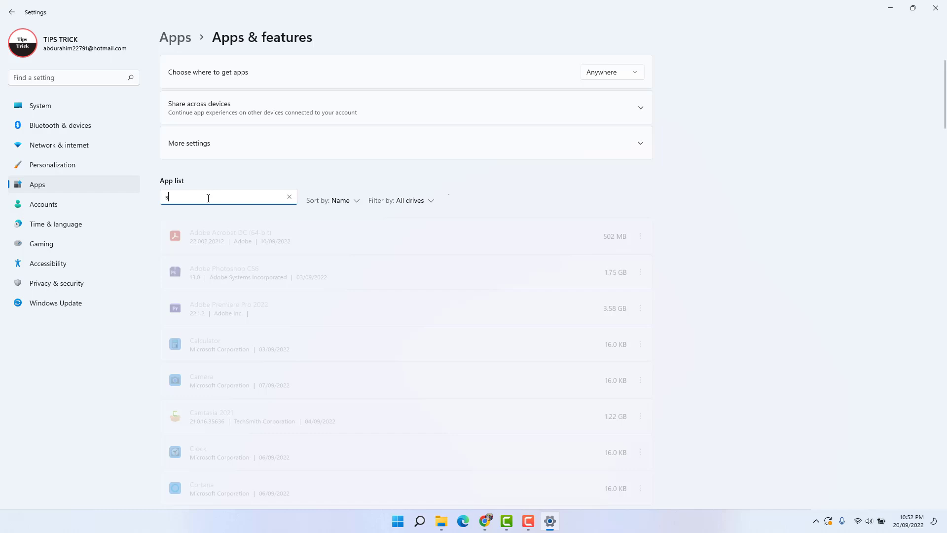
{"action": "type", "text": "ecur"}
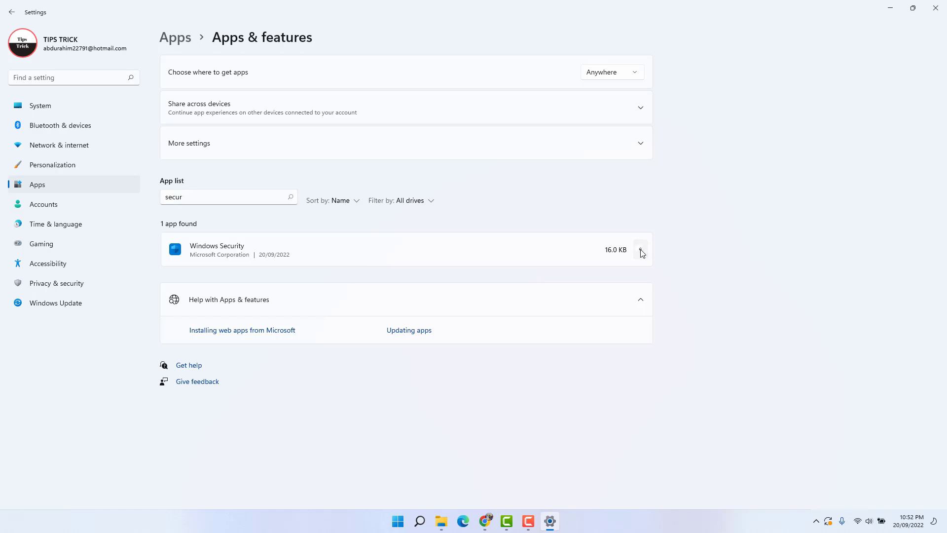
{"action": "left_click", "coordinate": [641, 249]}
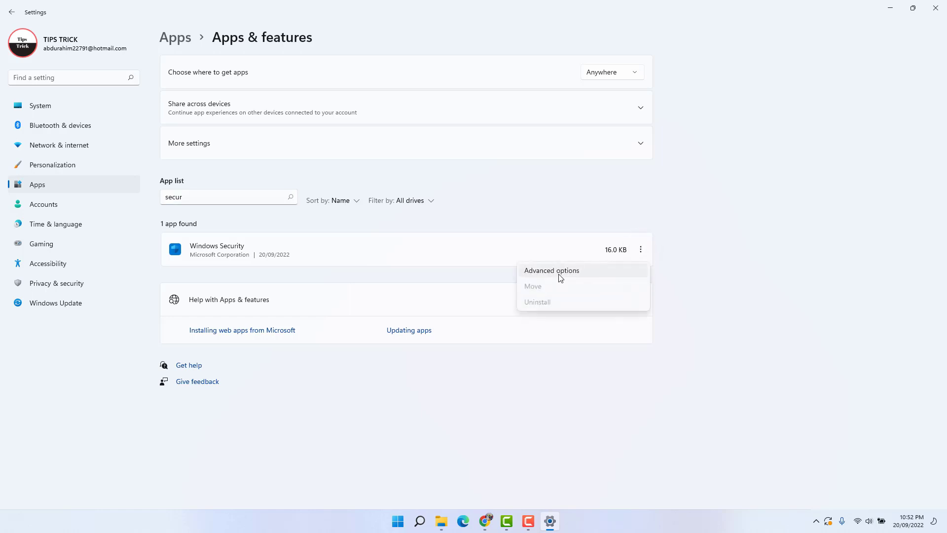
{"action": "left_click", "coordinate": [550, 270]}
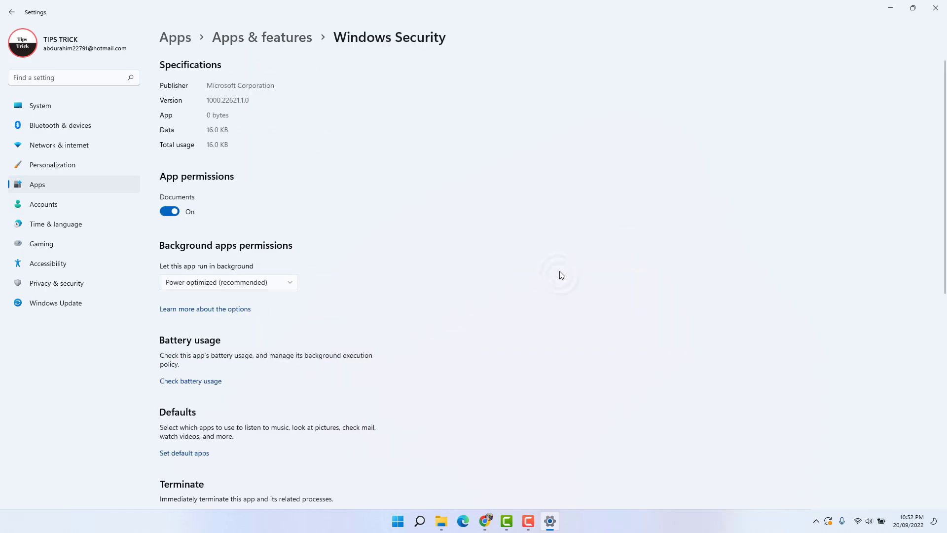
{"action": "mouse_move", "coordinate": [611, 67]}
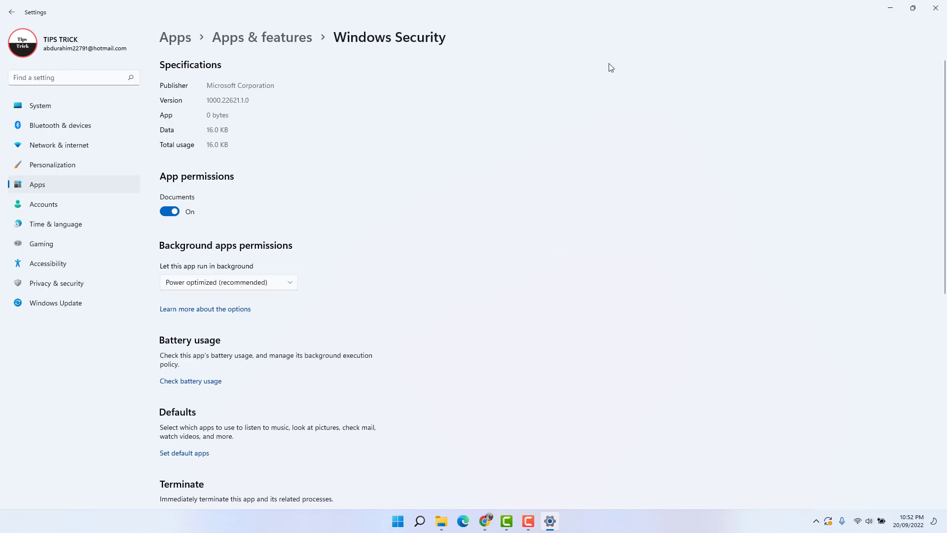
{"action": "mouse_move", "coordinate": [505, 107]}
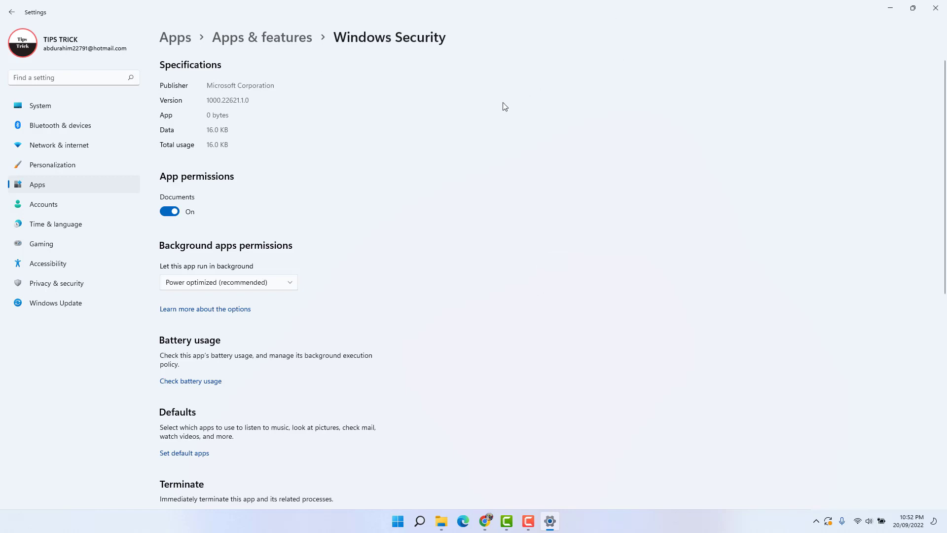
{"action": "mouse_move", "coordinate": [172, 275]}
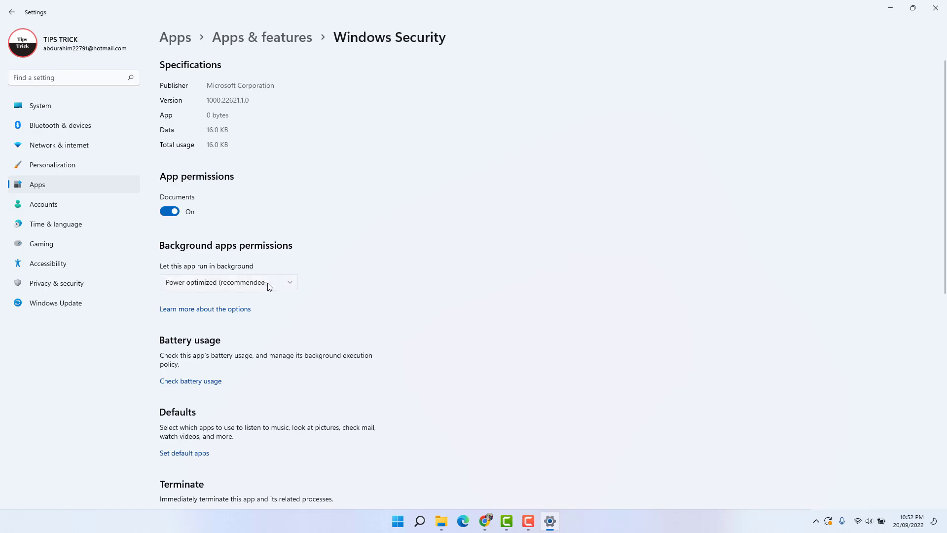
Keep Windows Security's background permission at Power optimized (recommended)
{"action": "left_click", "coordinate": [228, 282]}
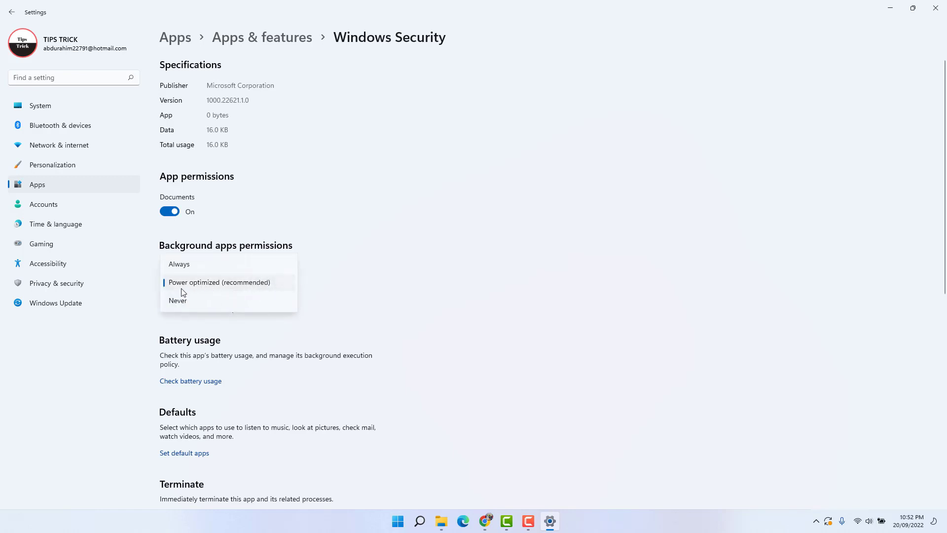
{"action": "mouse_move", "coordinate": [188, 267]}
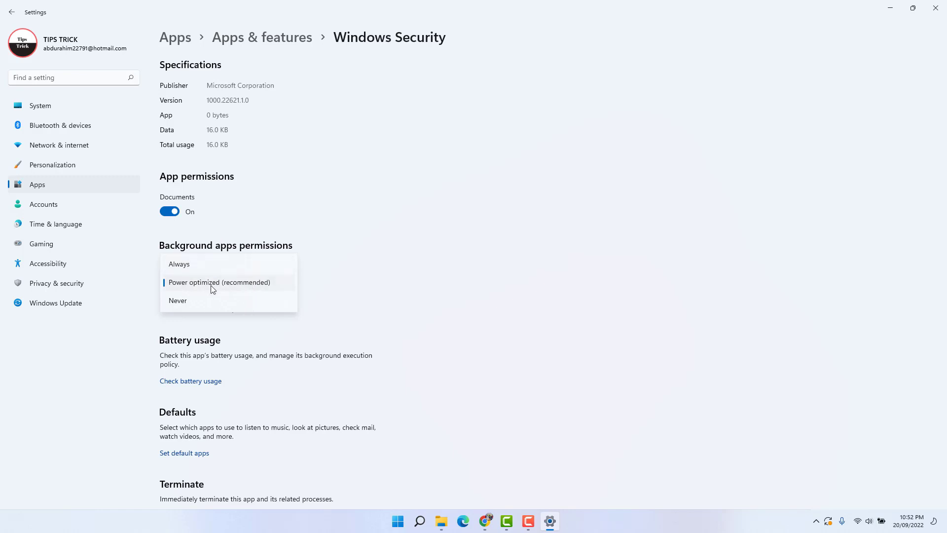
{"action": "mouse_move", "coordinate": [202, 302]}
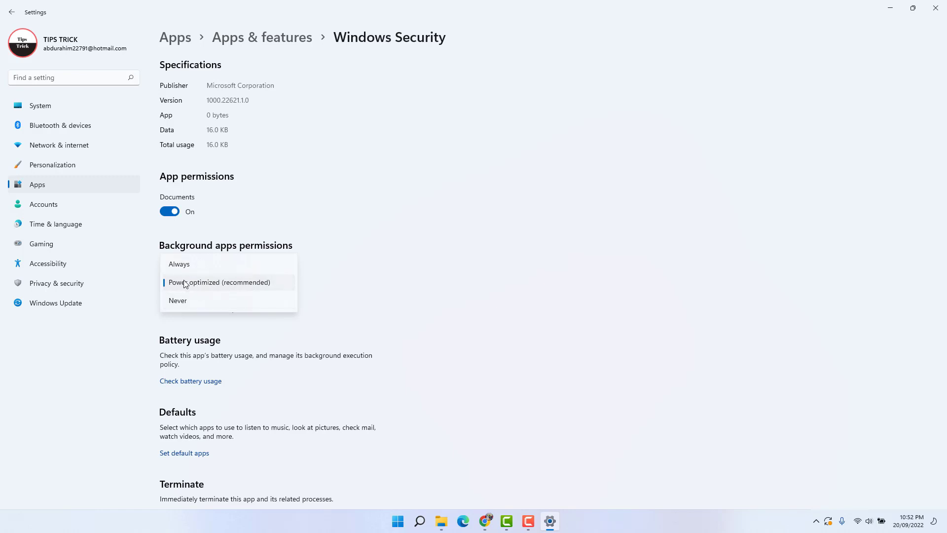
{"action": "mouse_move", "coordinate": [187, 264]}
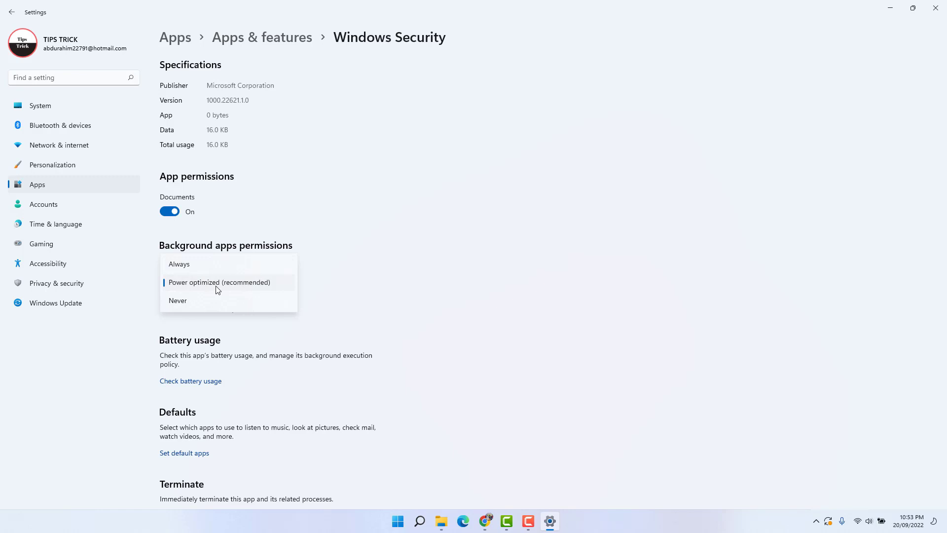
{"action": "left_click", "coordinate": [220, 282]}
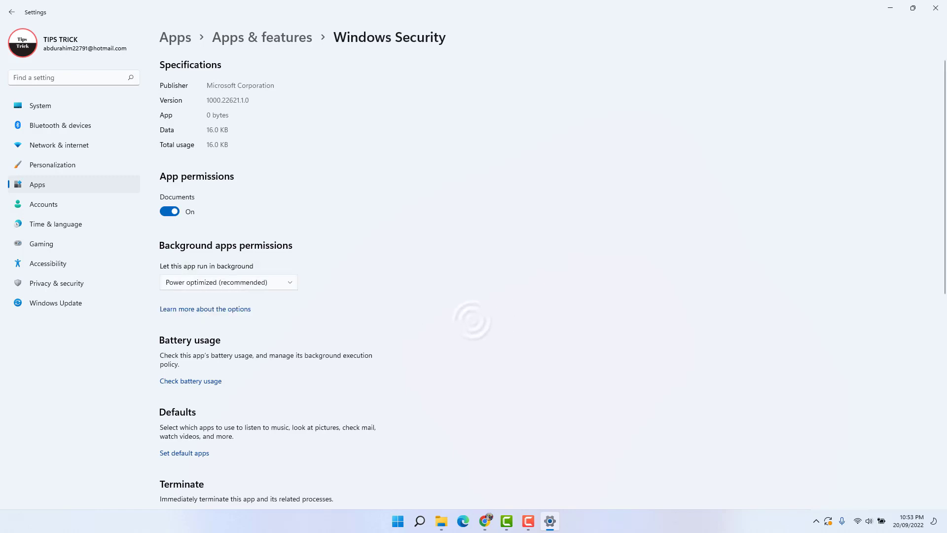
{"action": "scroll", "scroll_direction": "down", "scroll_amount": 3}
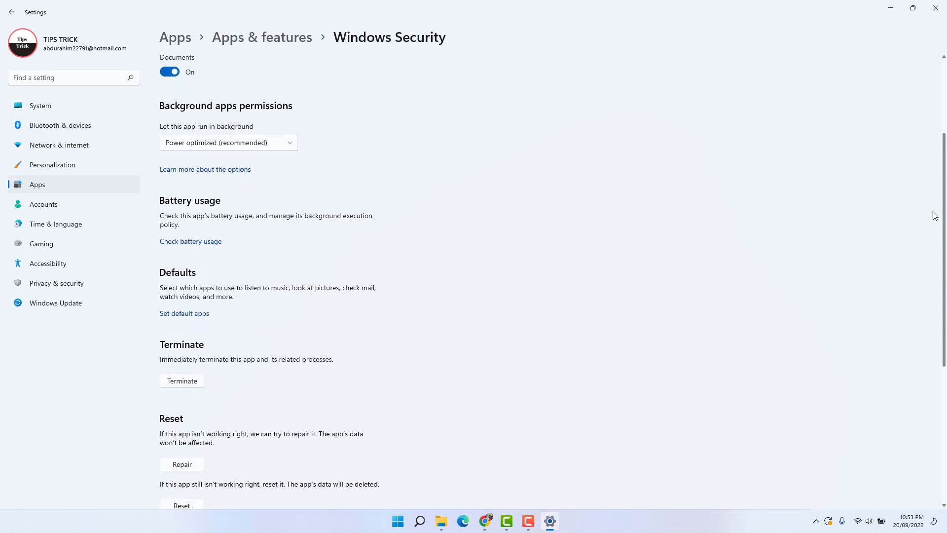
Reset Windows Security, confirm the reset, and close Settings
{"action": "scroll", "scroll_direction": "down", "scroll_amount": 3}
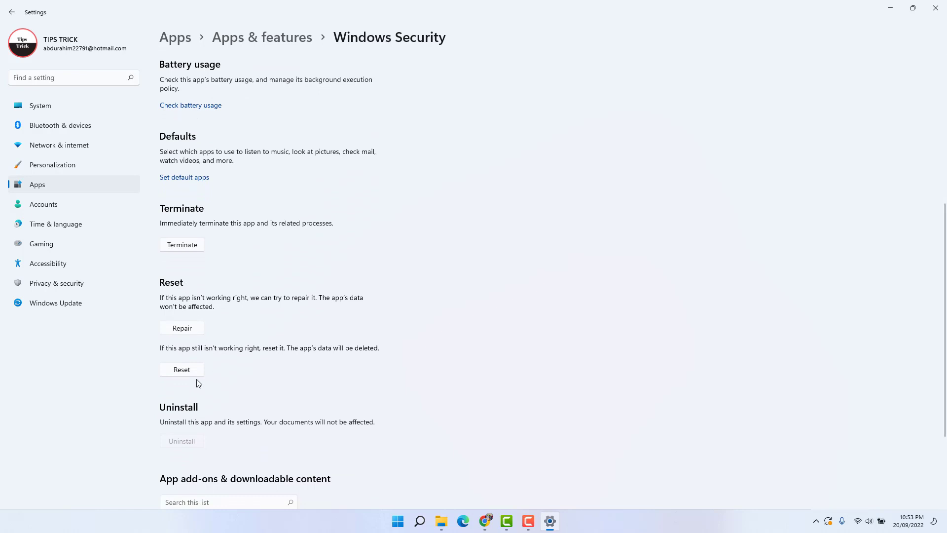
{"action": "left_click", "coordinate": [181, 369]}
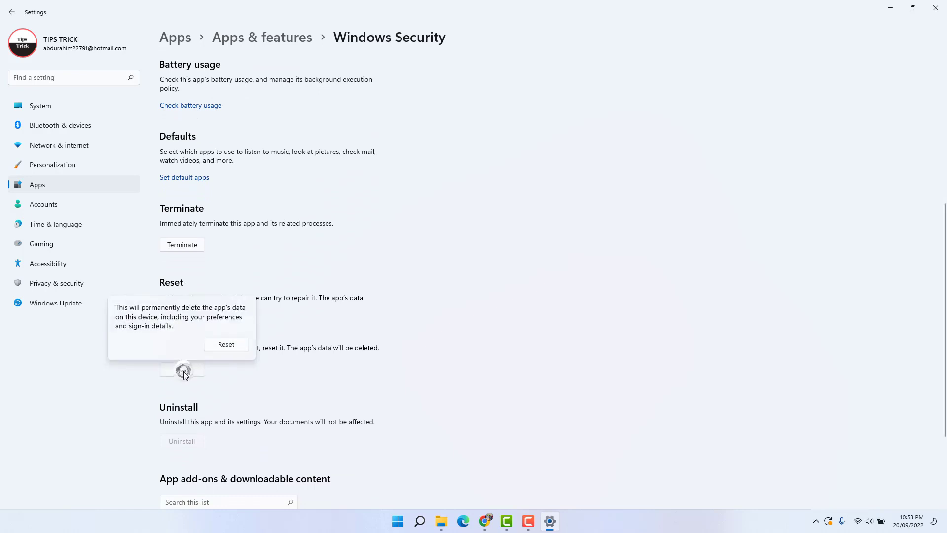
{"action": "left_click", "coordinate": [226, 344]}
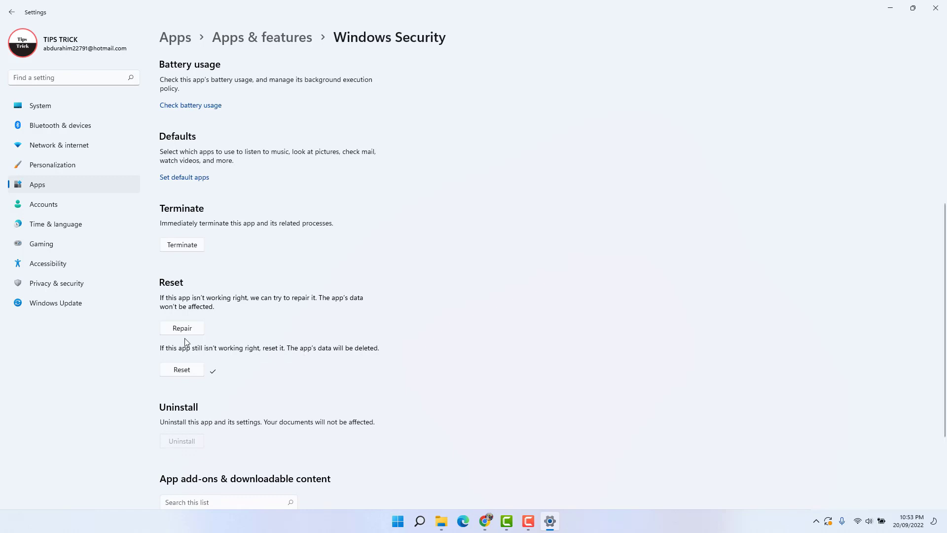
{"action": "left_click", "coordinate": [181, 328]}
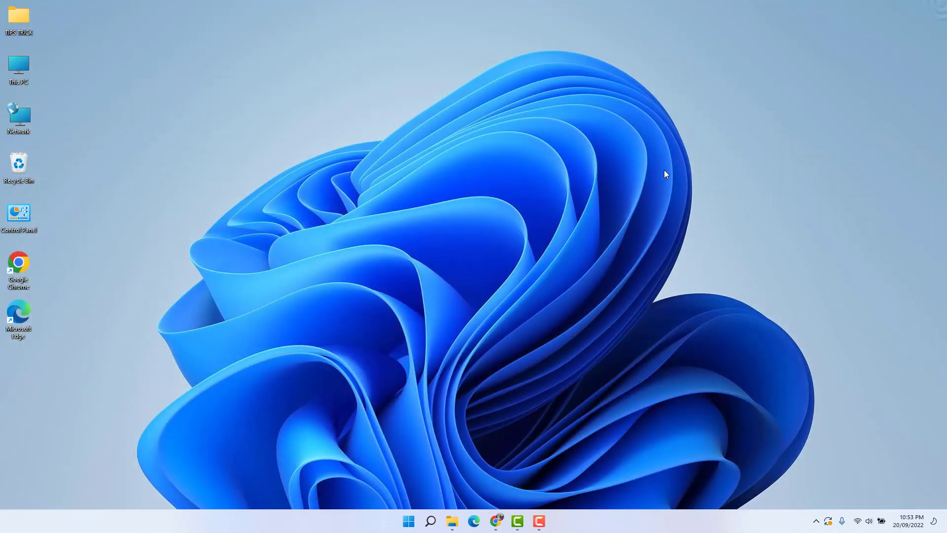
Search for 'power' and launch Windows PowerShell as Administrator
{"action": "left_click", "coordinate": [430, 521]}
{"action": "type", "text": "p"}
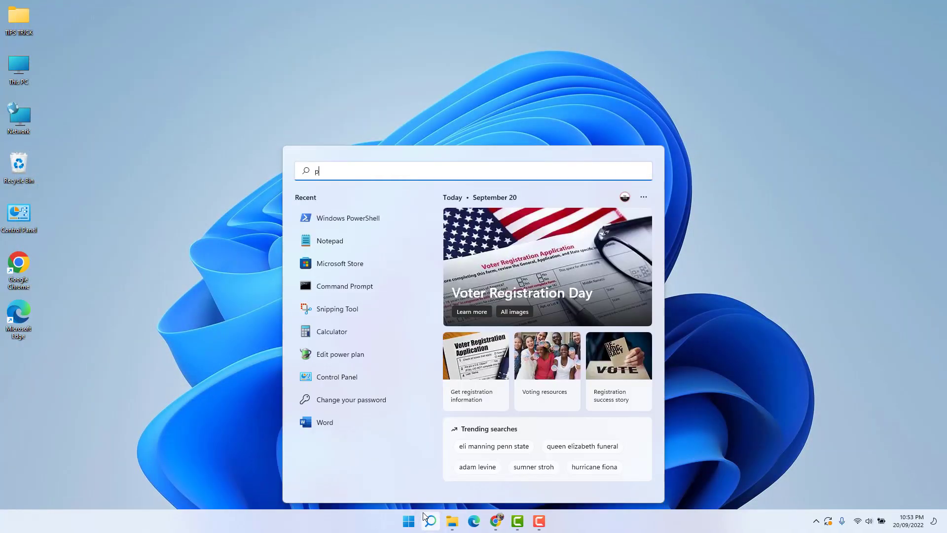
{"action": "type", "text": "ower"}
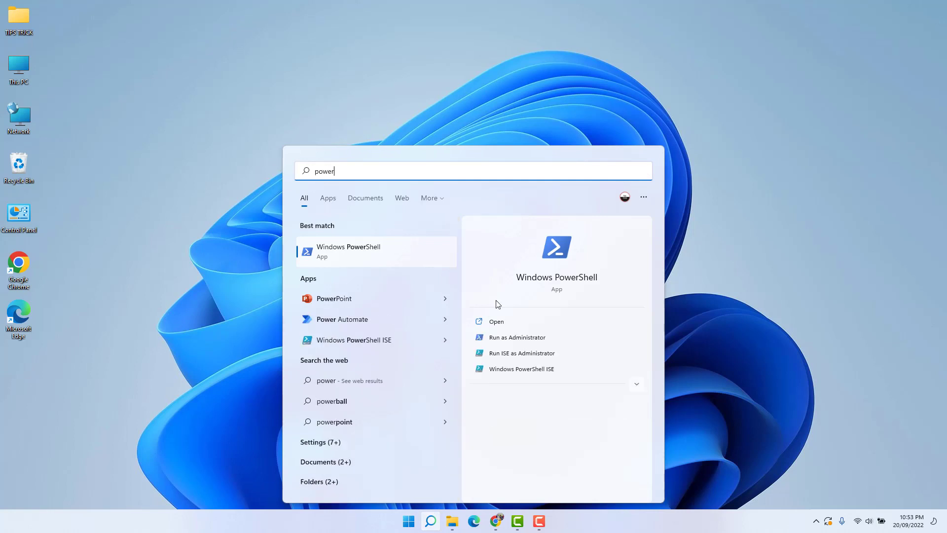
{"action": "mouse_move", "coordinate": [517, 337]}
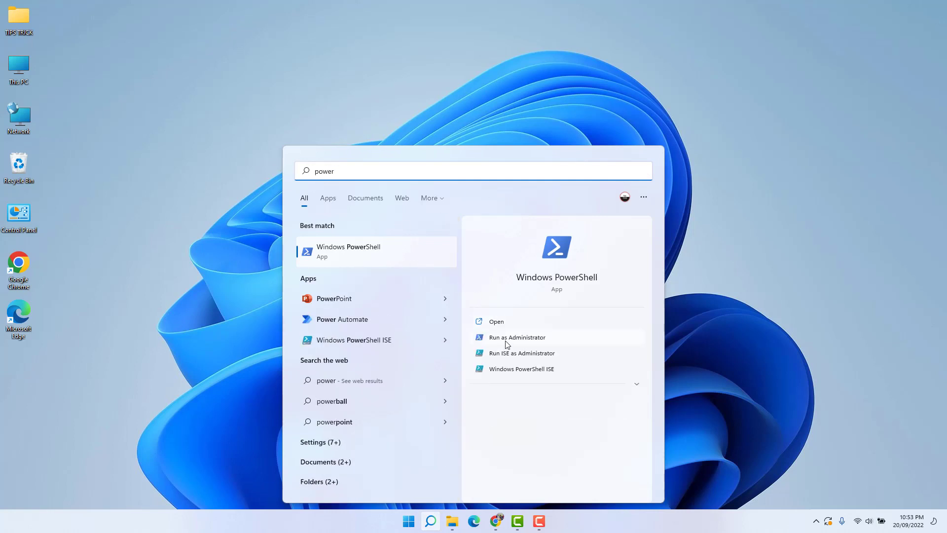
{"action": "left_click", "coordinate": [518, 337]}
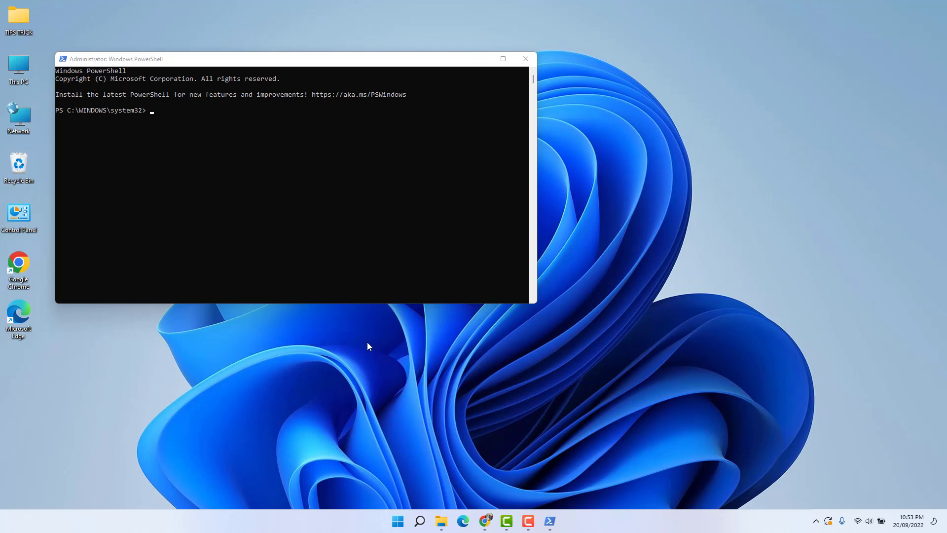
Enter 'Get-AppxPackage Microsoft.SecHealthUI AllUsers | Reset-AppxPackage', then close PowerShell
{"action": "type", "text": "Get-AppxPackage Microsoft.SecHealthUI AllUsers | Reset-AppxPackage"}
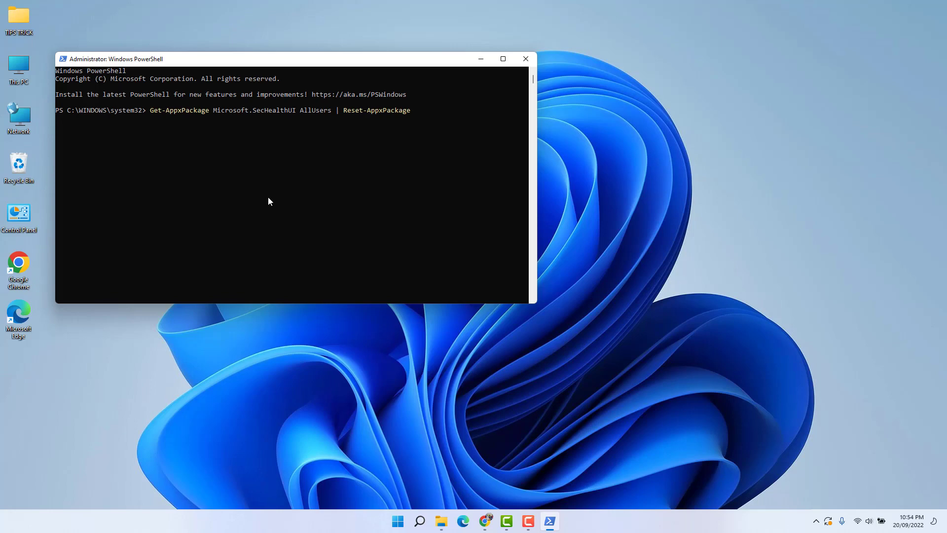
{"action": "left_click", "coordinate": [525, 59]}
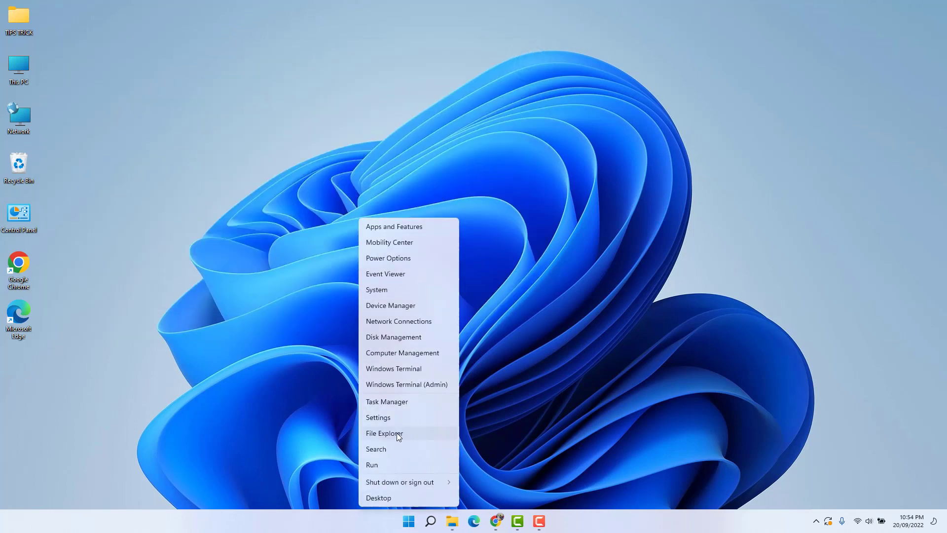
Reopen Settings from the quick links menu on the Windows Update page
{"action": "left_click", "coordinate": [377, 417]}
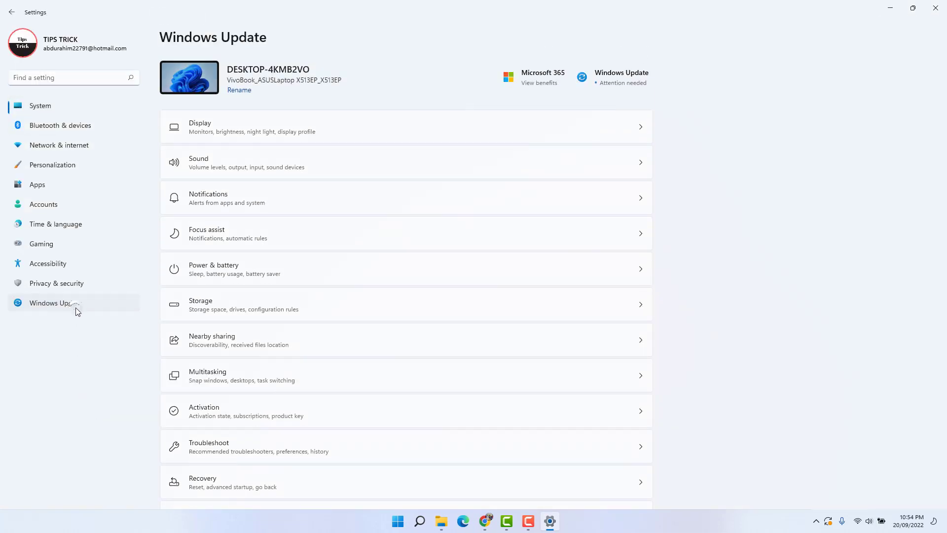
{"action": "left_click", "coordinate": [56, 302]}
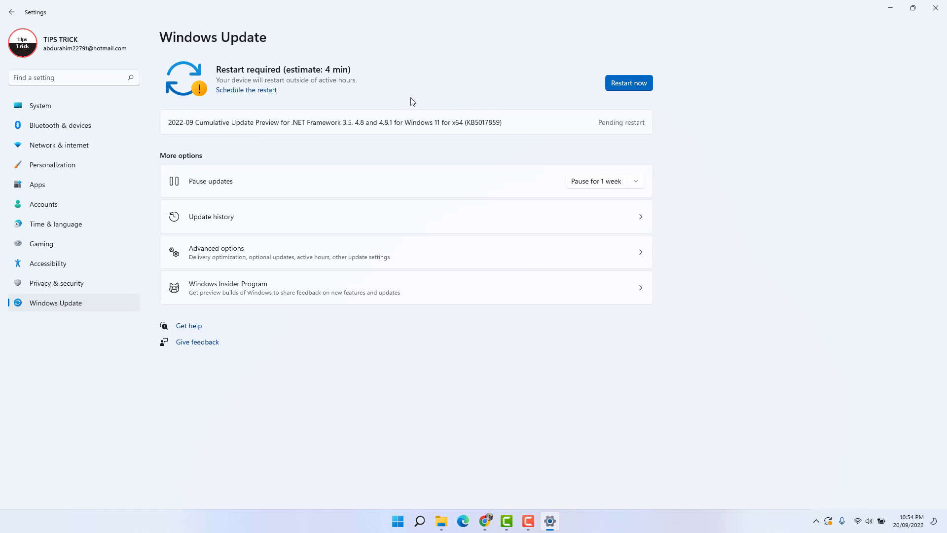
{"action": "mouse_move", "coordinate": [568, 82]}
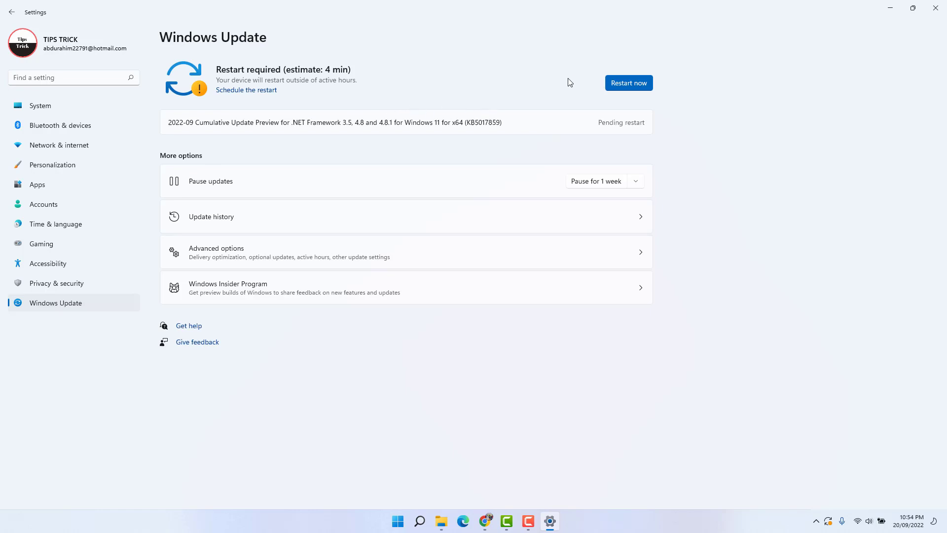
{"action": "mouse_move", "coordinate": [581, 110]}
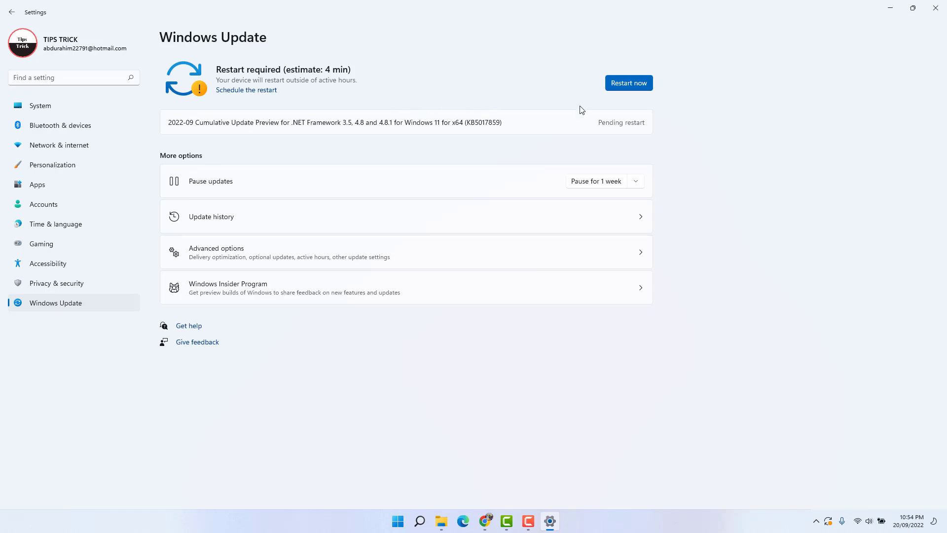
{"action": "mouse_move", "coordinate": [551, 136]}
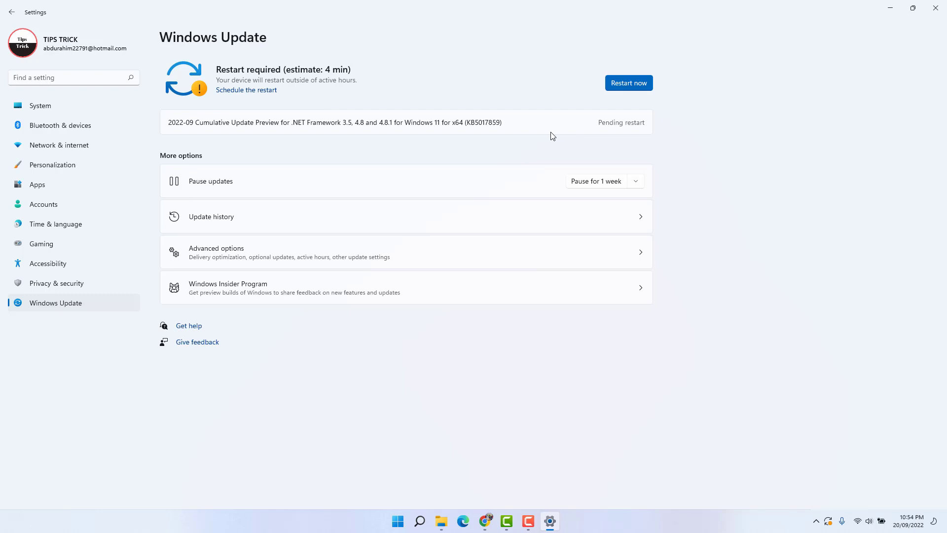